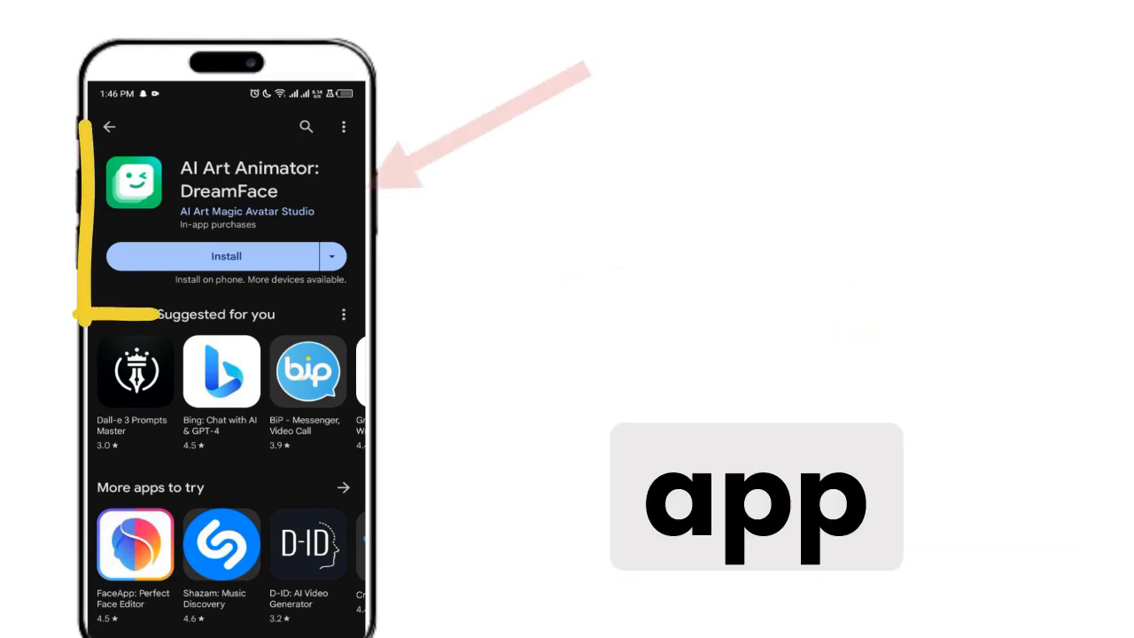
- Install AI Art Animator: DreamFace from its Google Play Store page
click(226, 256)
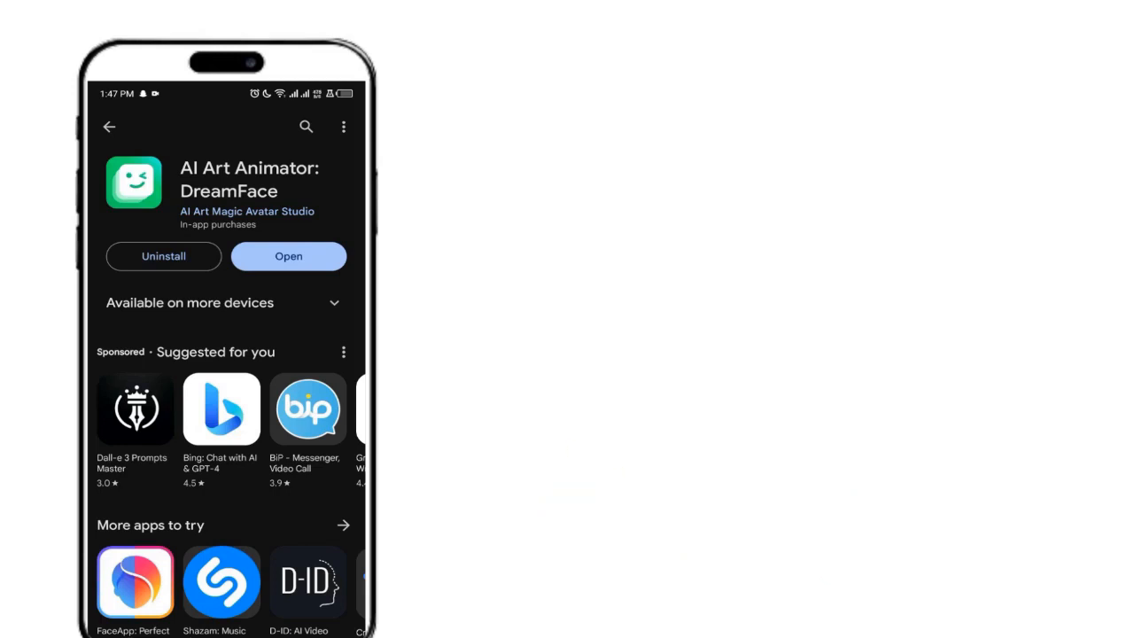
- Launch the installed DreamFace app from its store page
click(288, 256)
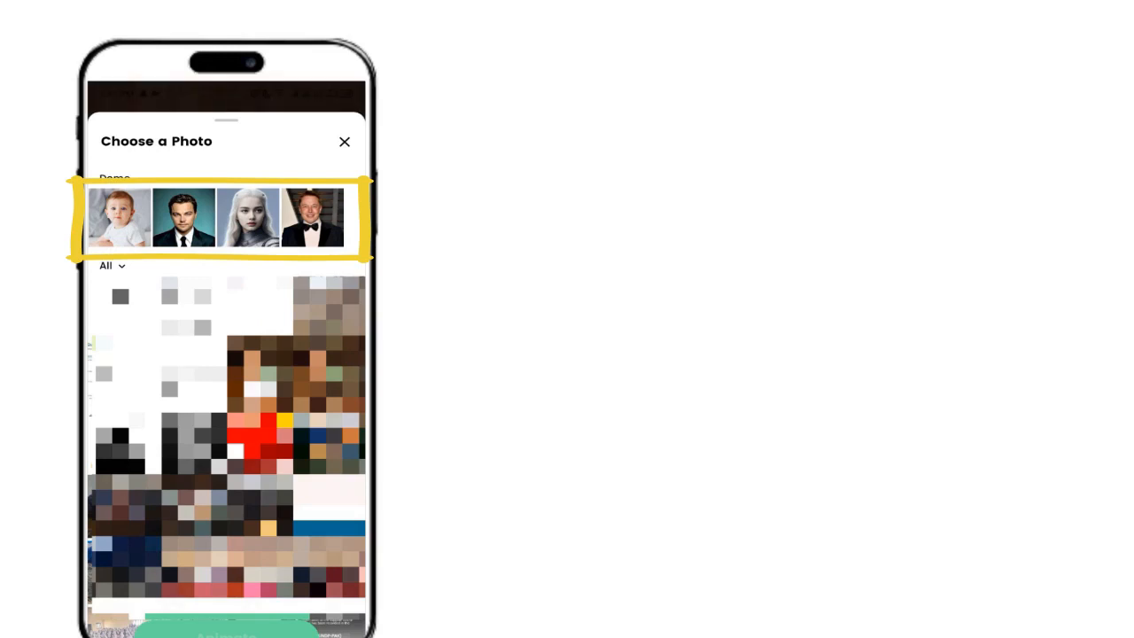
- Animate the baby demo photo into a boomboomboom singing video, then tap Done
click(119, 217)
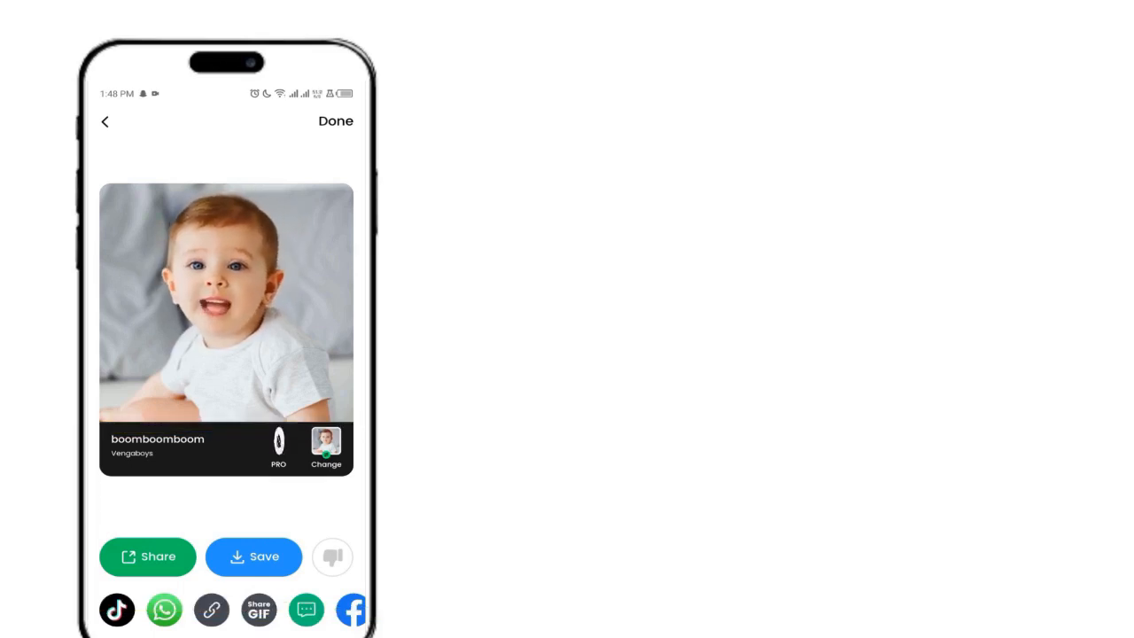
click(254, 556)
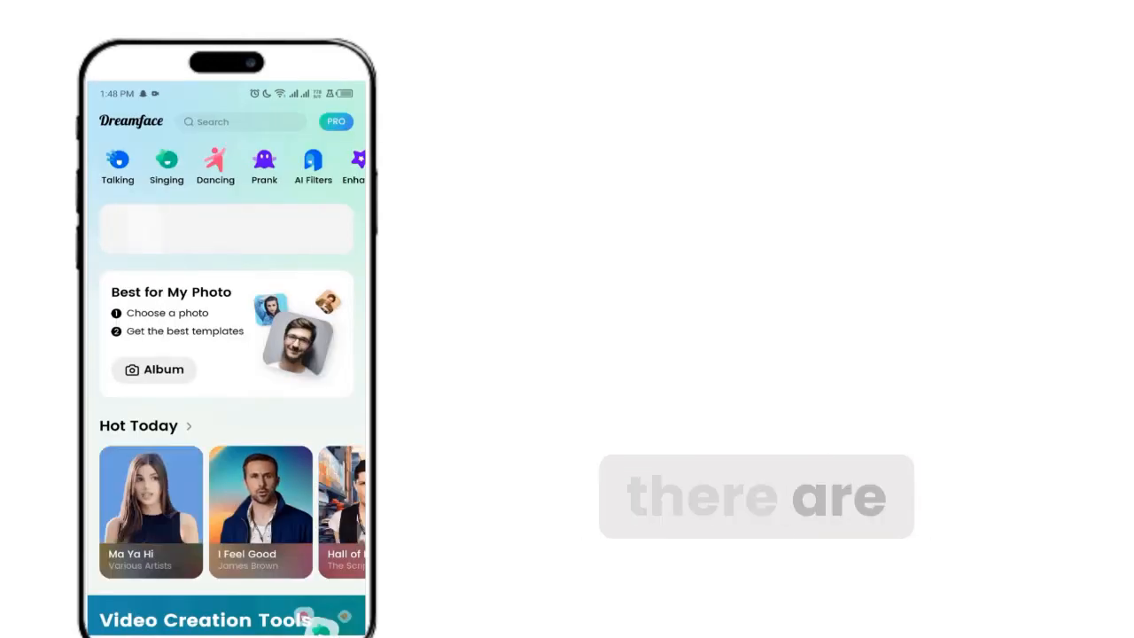
scroll(down, 3)
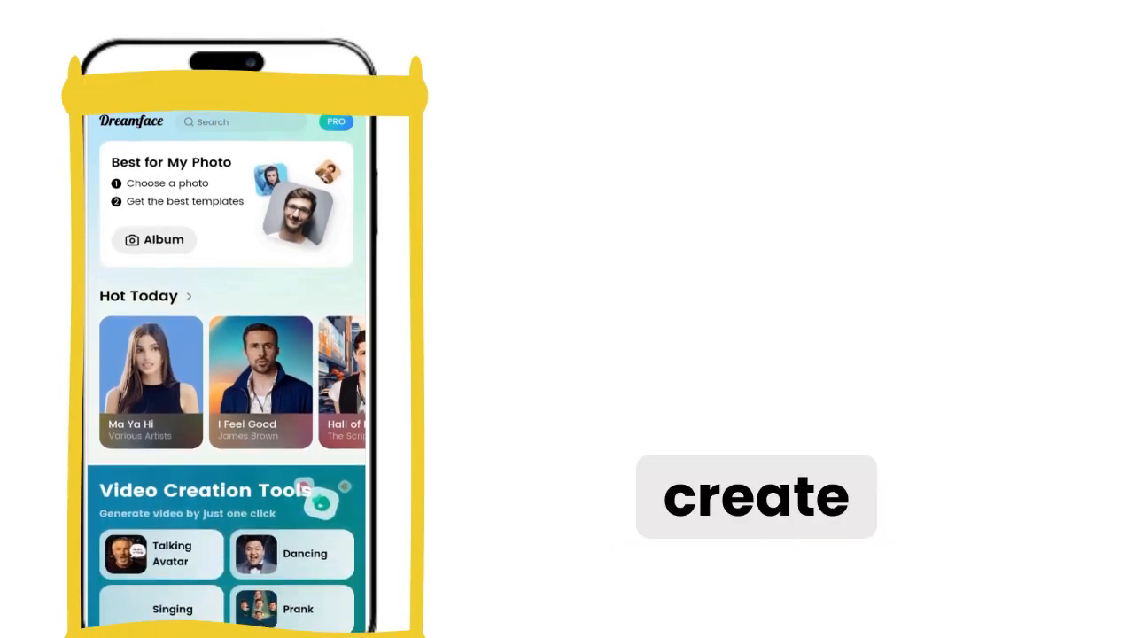
scroll(down, 3)
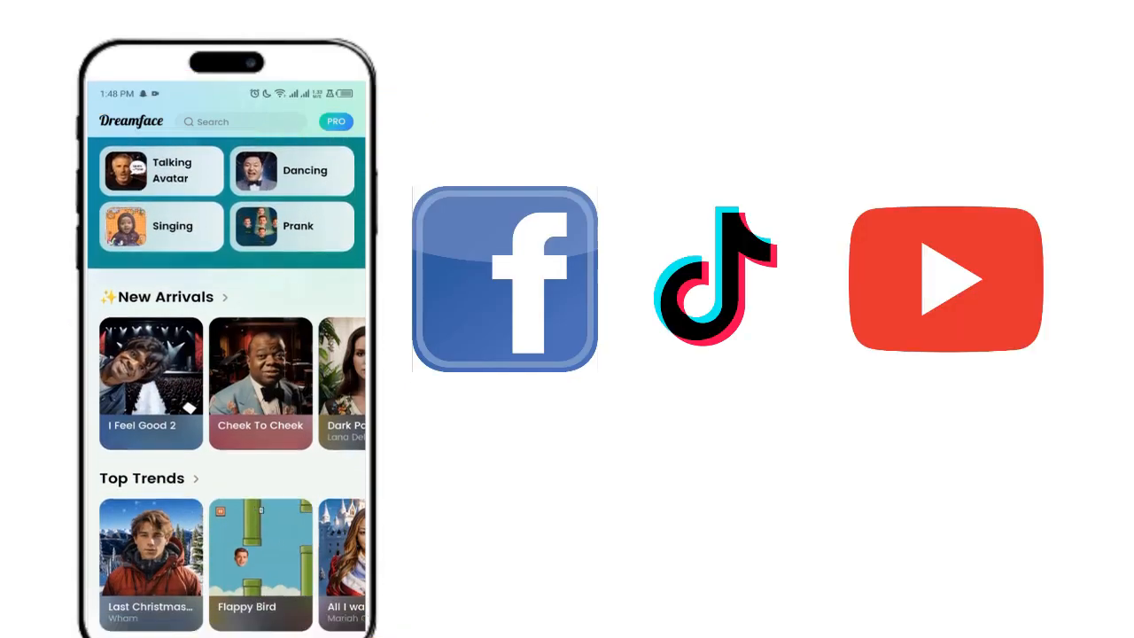
scroll(down, 3)
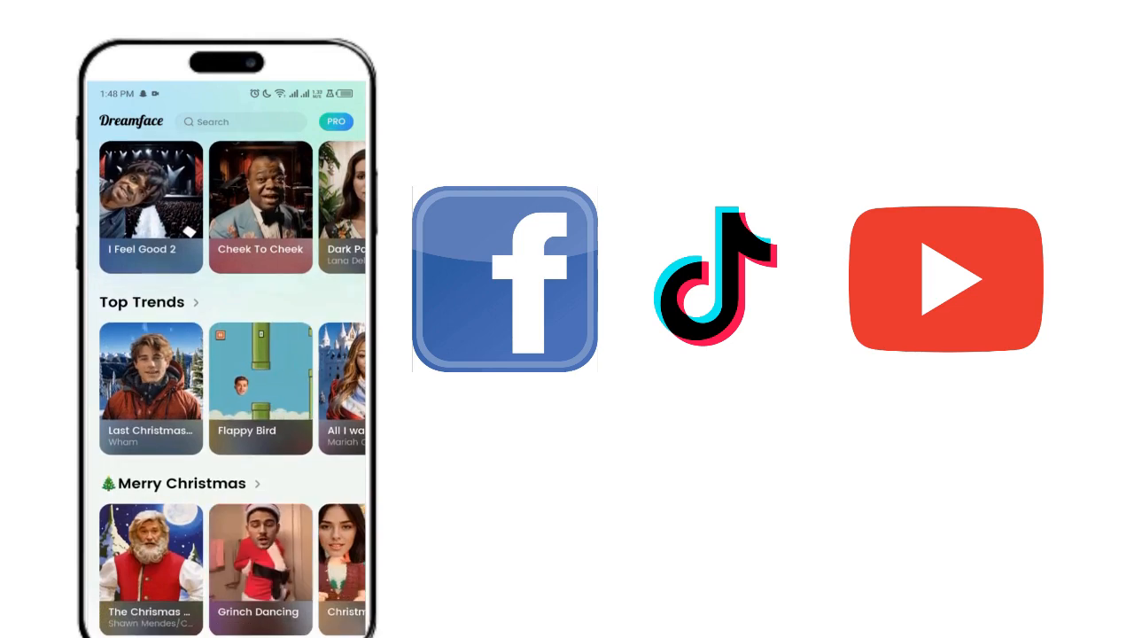
scroll(down, 3)
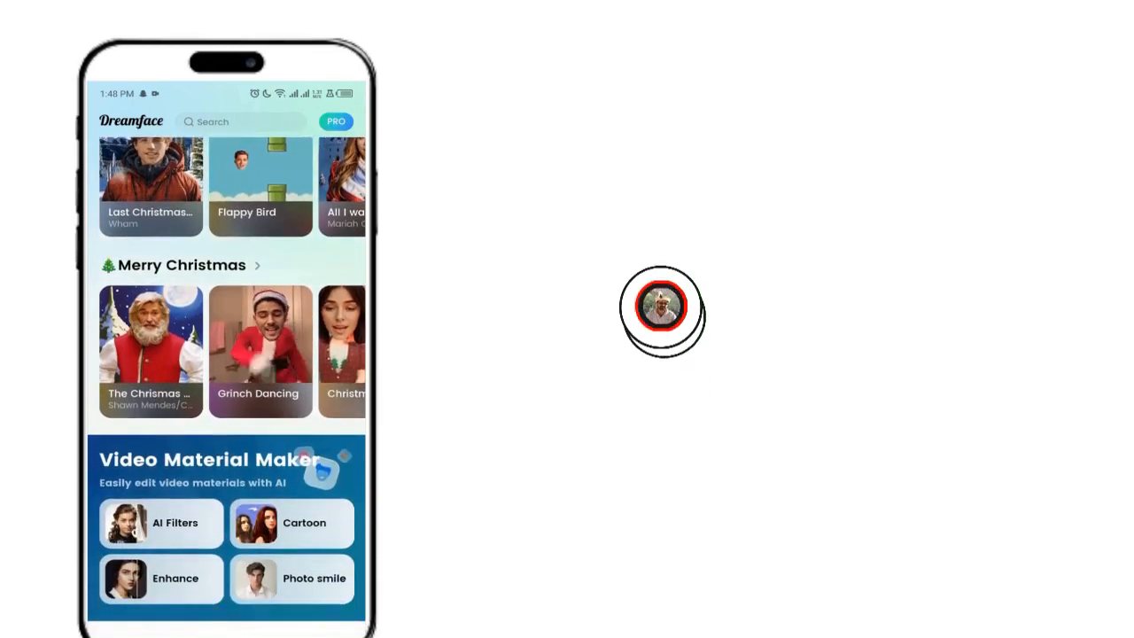